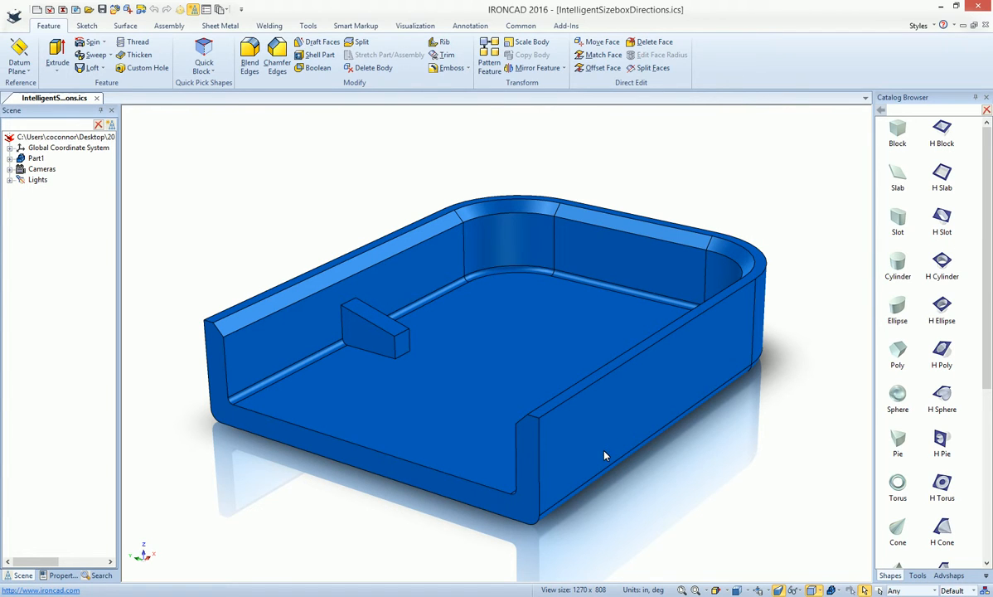
mouse_move(398, 346)
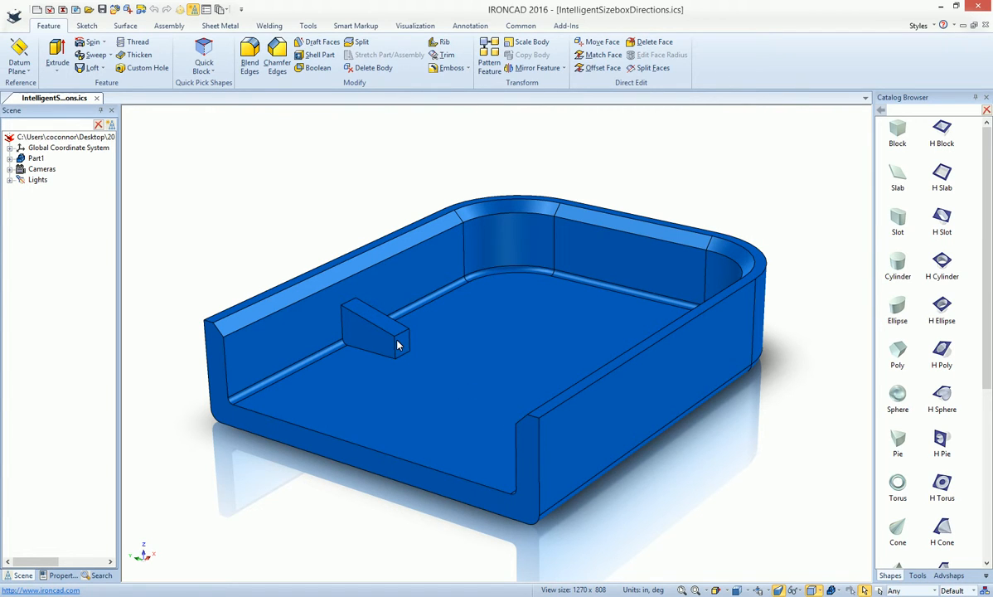
mouse_move(381, 336)
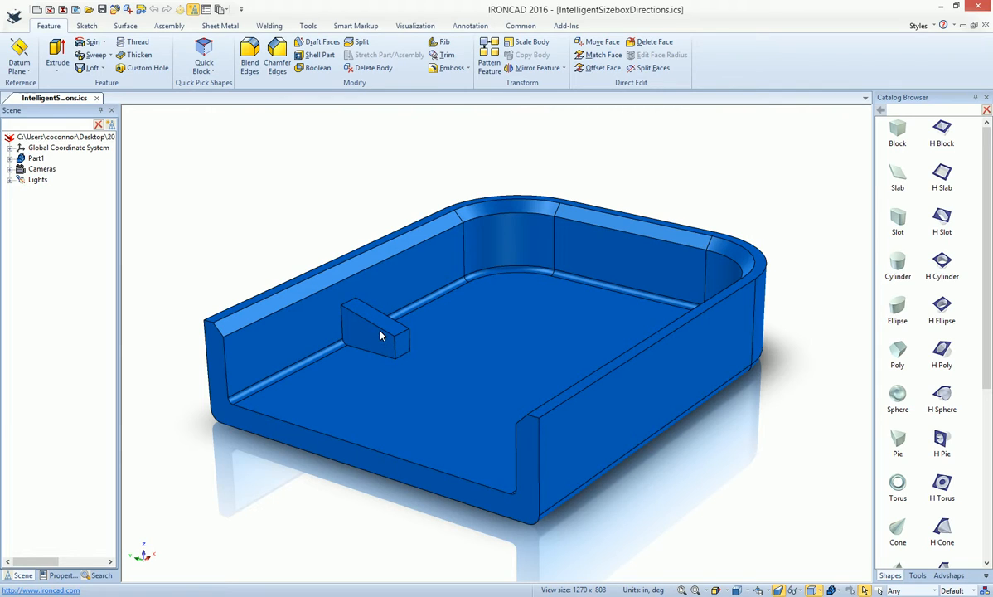
mouse_move(338, 309)
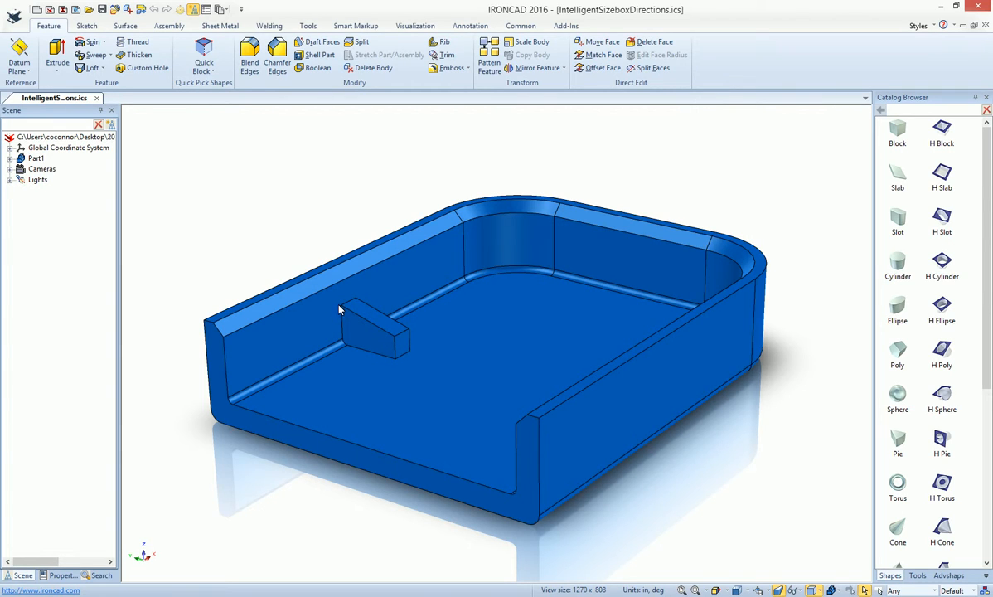
mouse_move(384, 333)
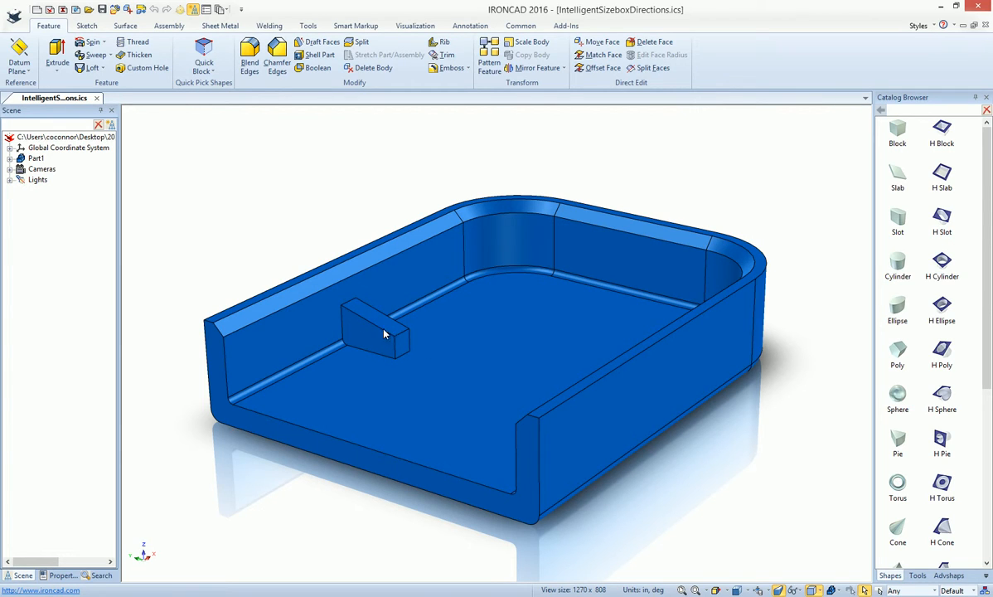
mouse_move(455, 344)
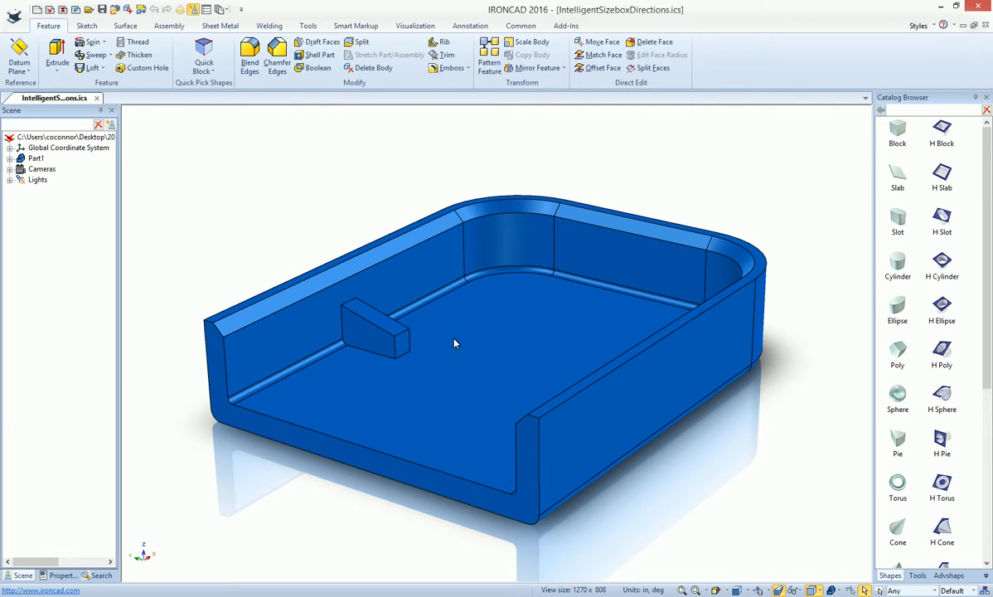
mouse_move(367, 355)
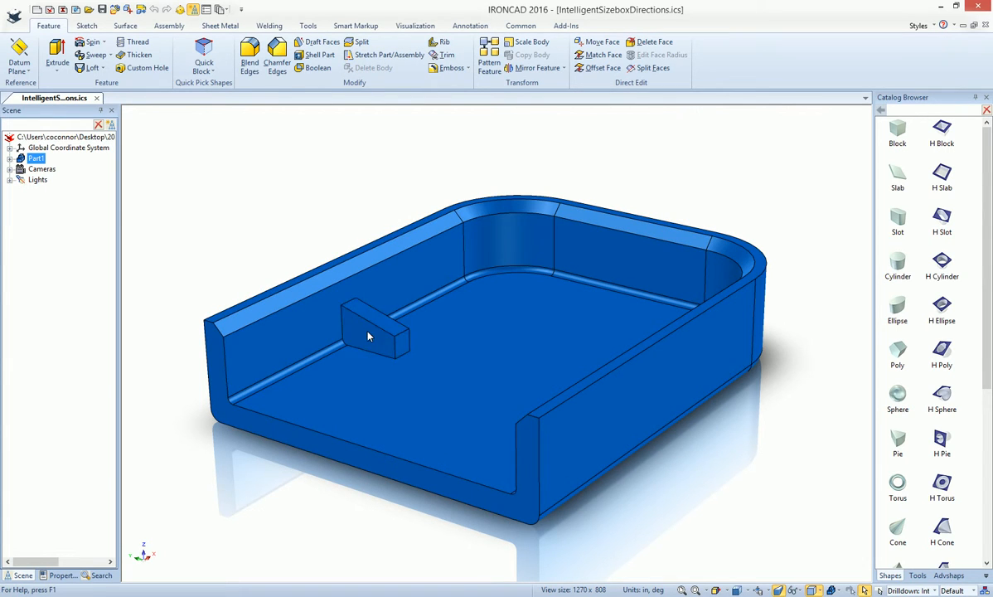
- Add a user length parameter named W with value 1.5 in the Parameter Table
click(374, 332)
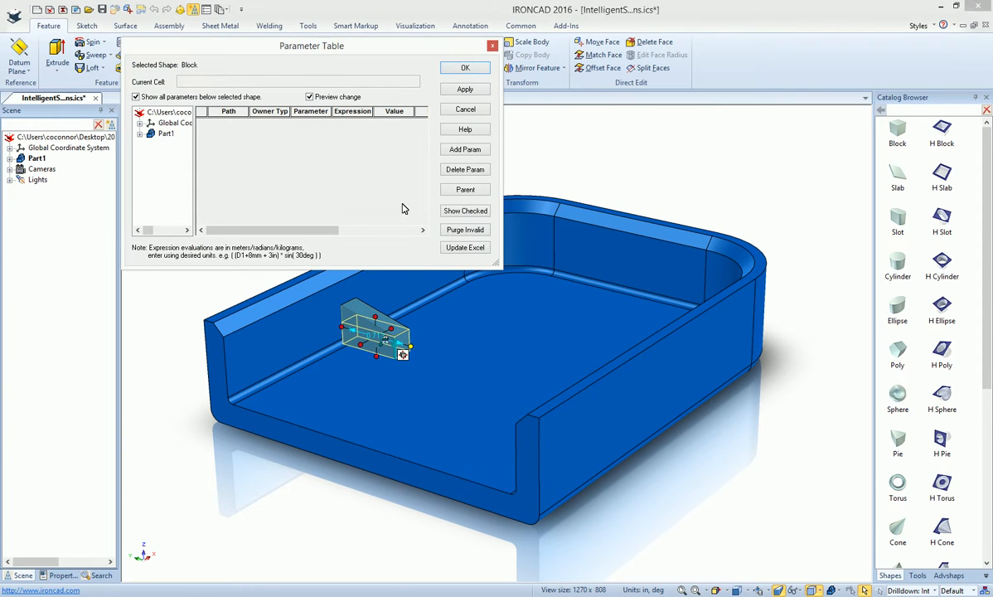
click(465, 149)
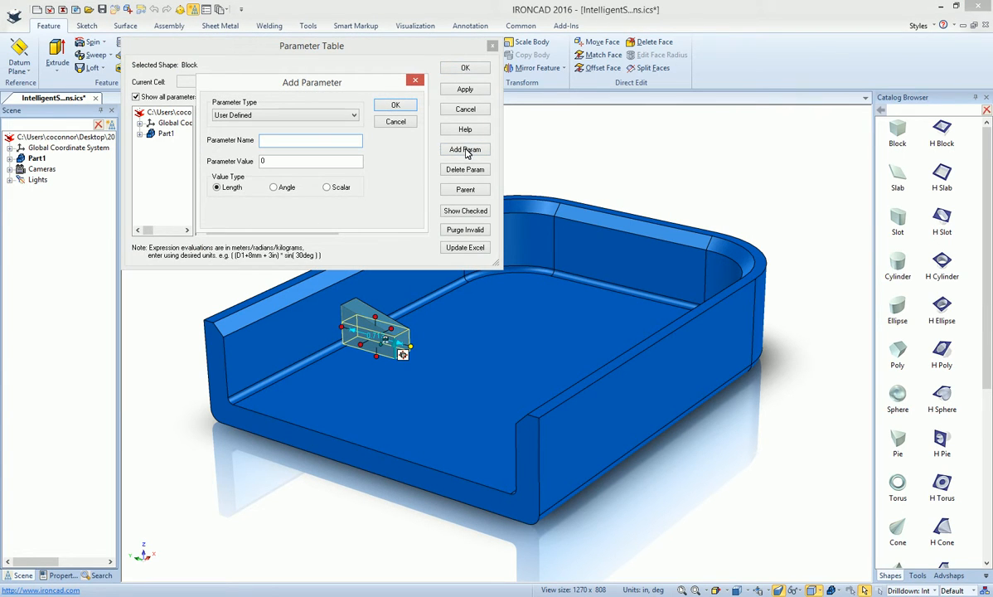
text(W)
click(311, 161)
text(1.5)
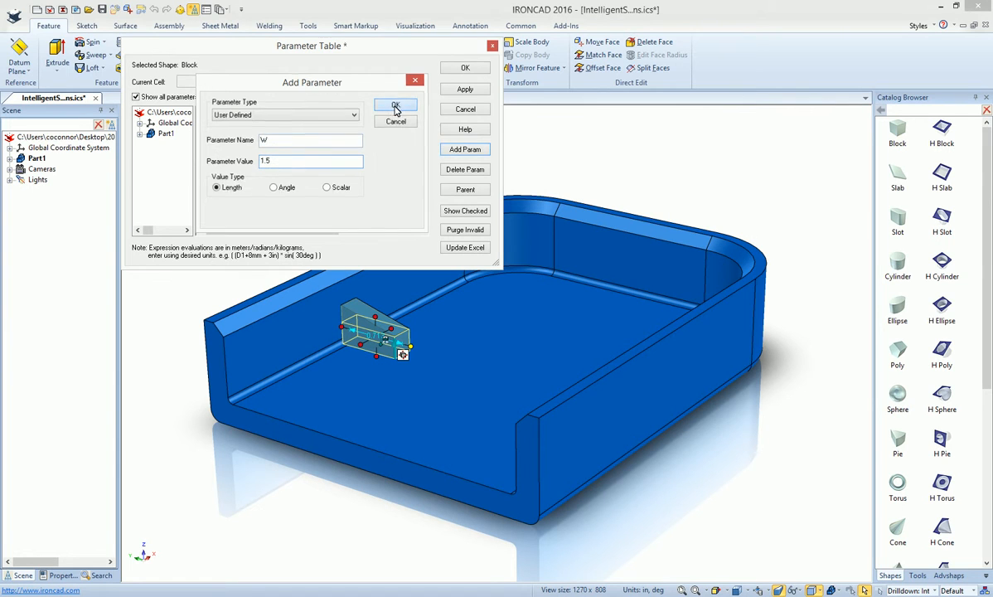
click(395, 105)
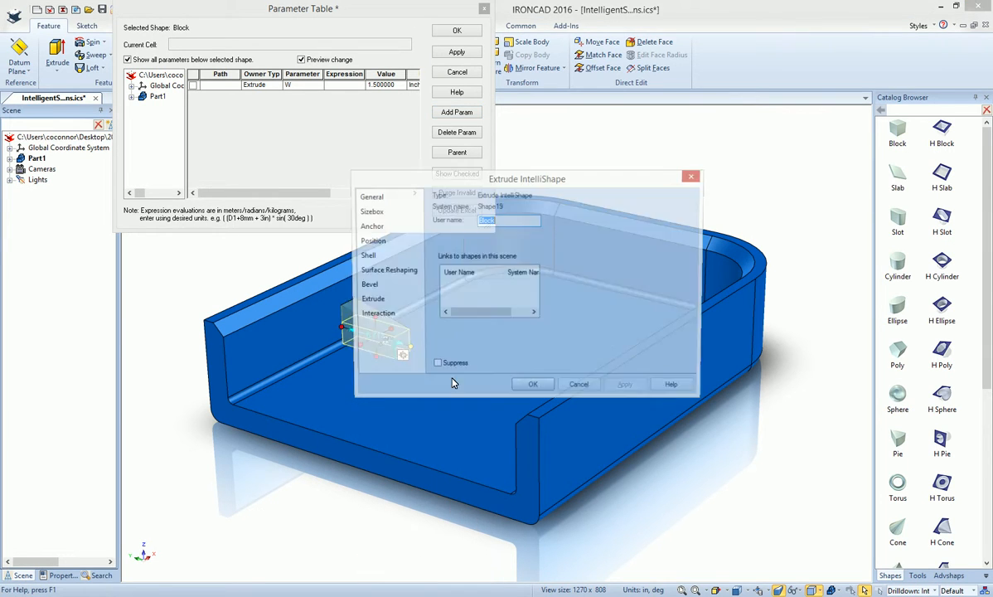
- Enter w as the wedge's sizebox Width formula, then orbit to inspect the wedge
click(370, 210)
text(W)
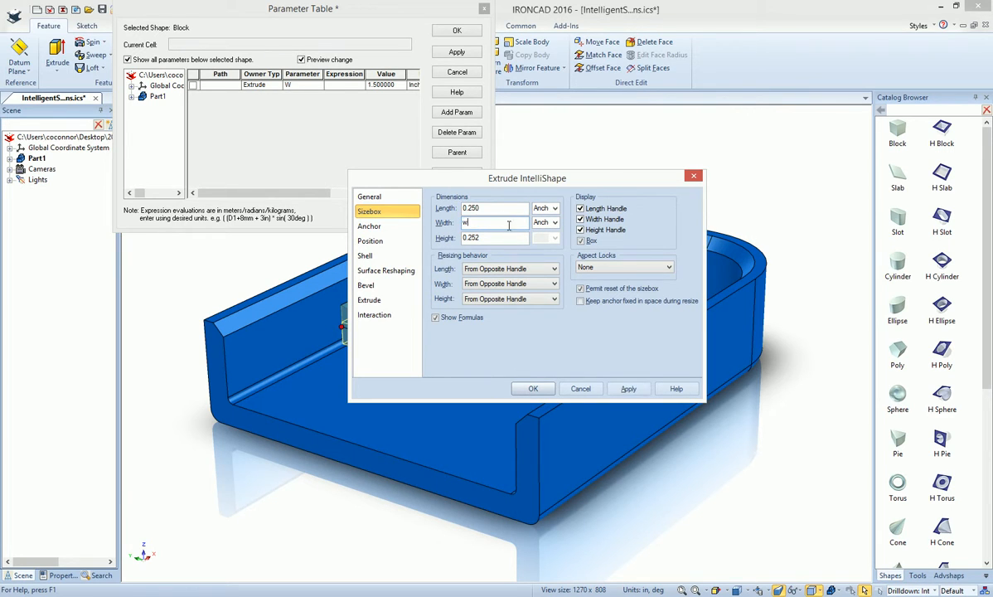
drag(527, 177, 626, 127)
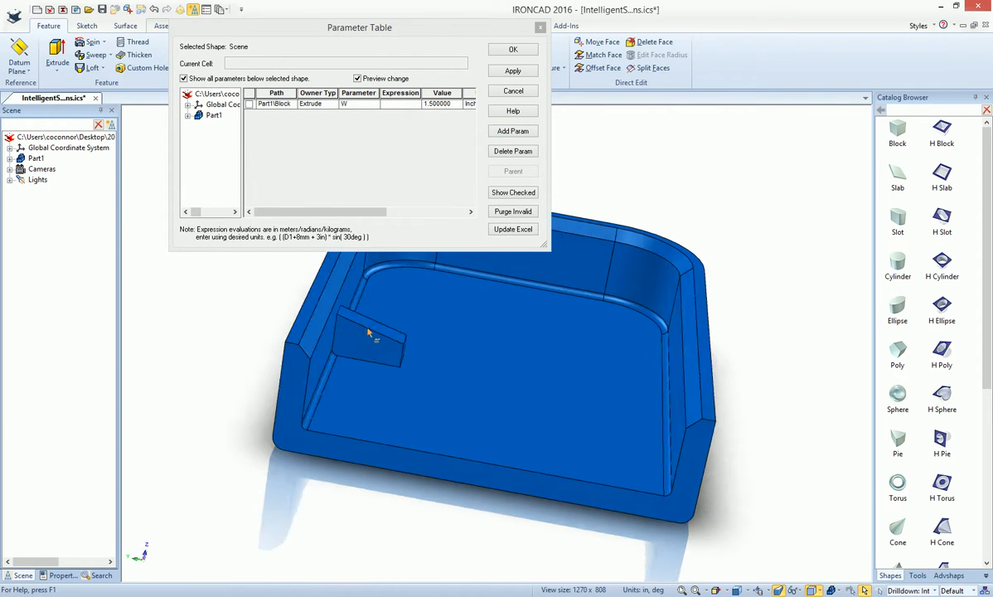
- Anchor the wedge Width at Start with formula w, and apply W = 1
right_click(369, 328)
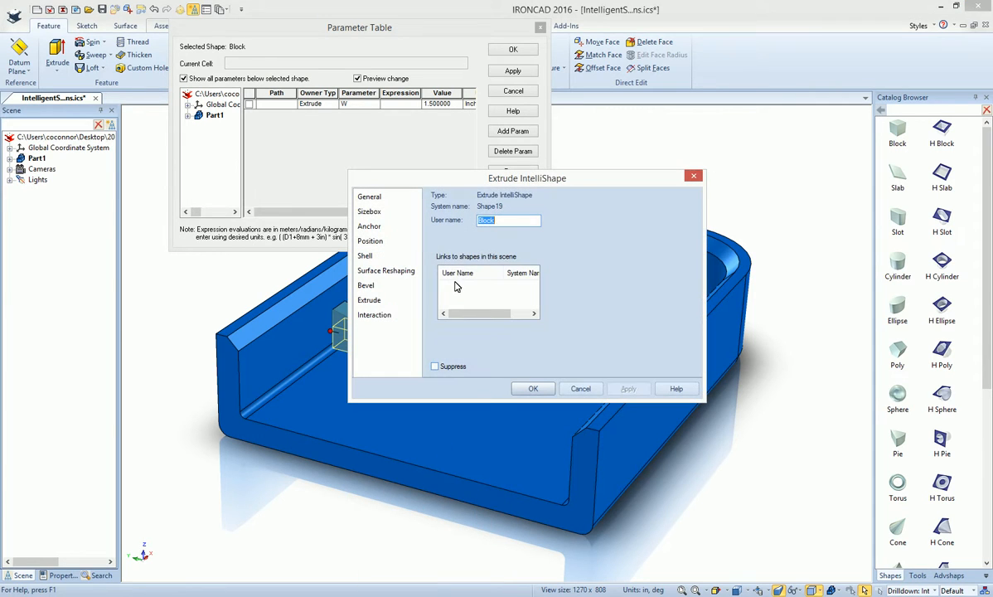
click(369, 211)
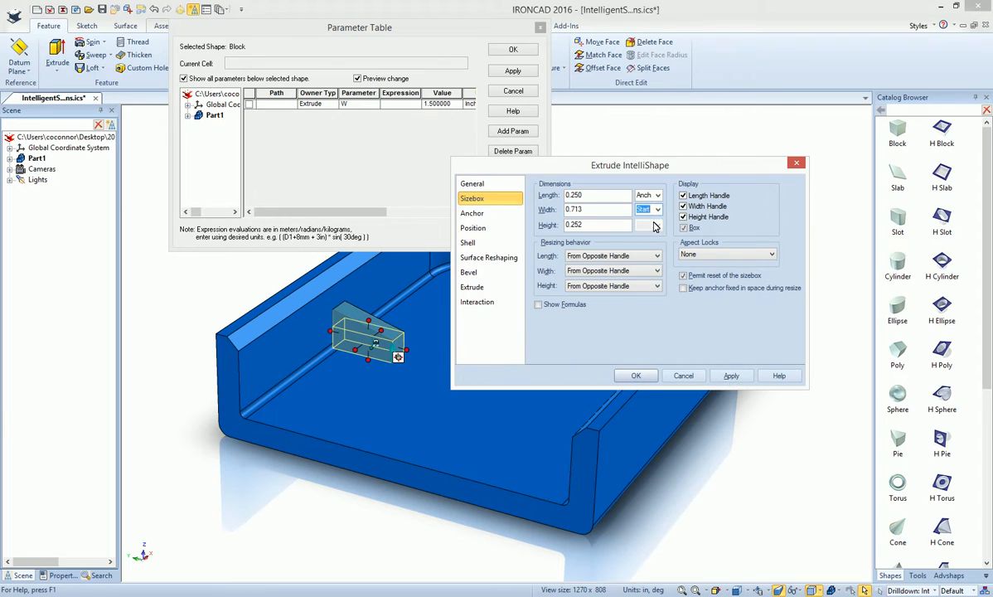
click(538, 304)
text(W)
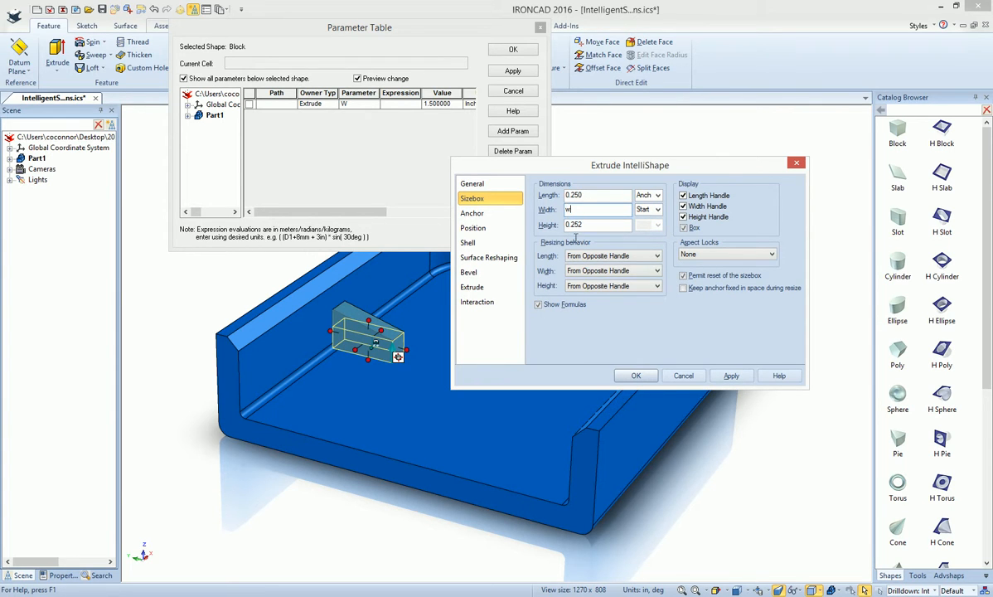
click(636, 375)
text(1)
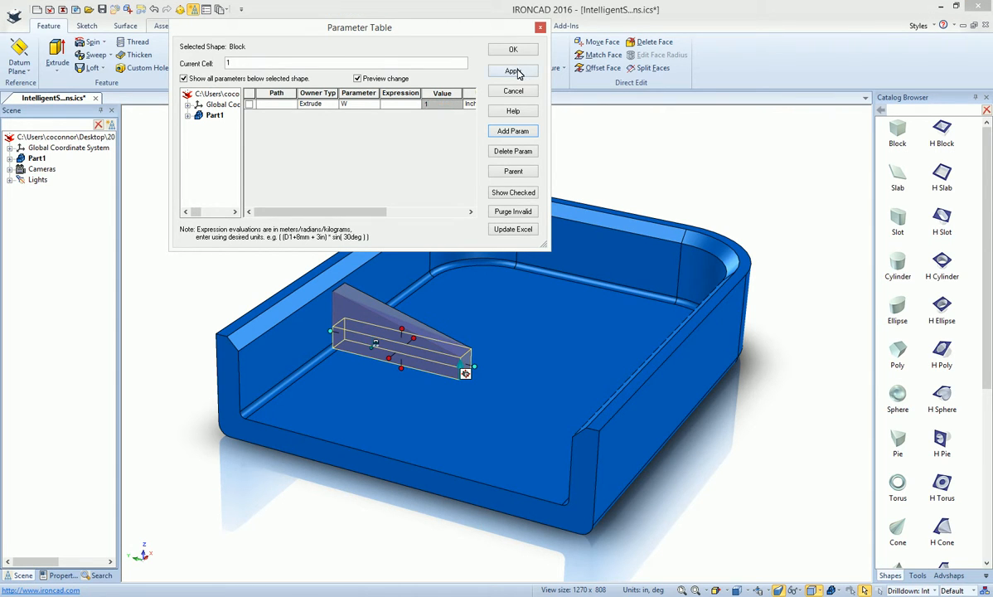
- Change W's value to .75 in the Parameter Table and apply it
click(514, 70)
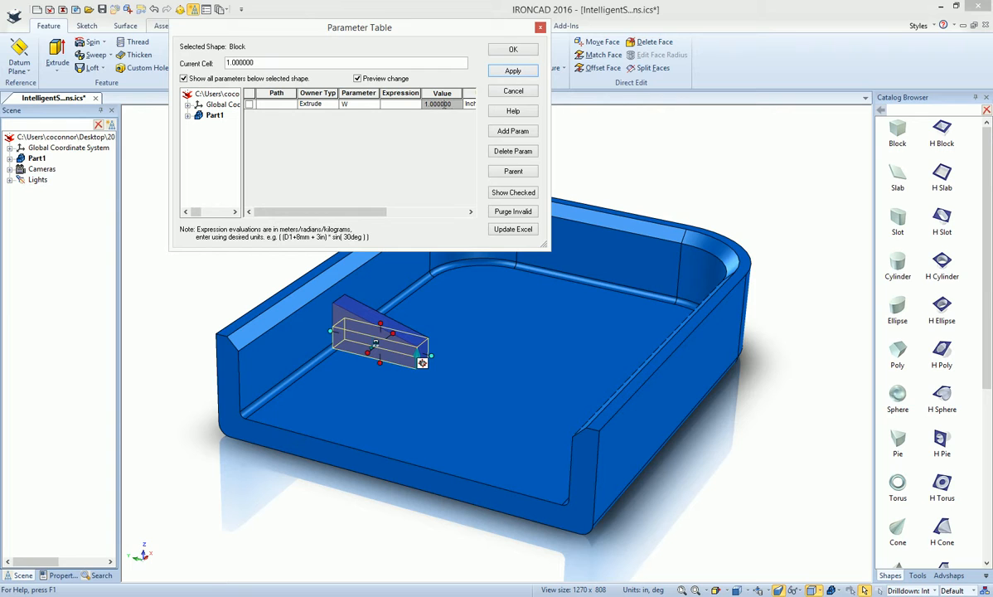
text(.75)
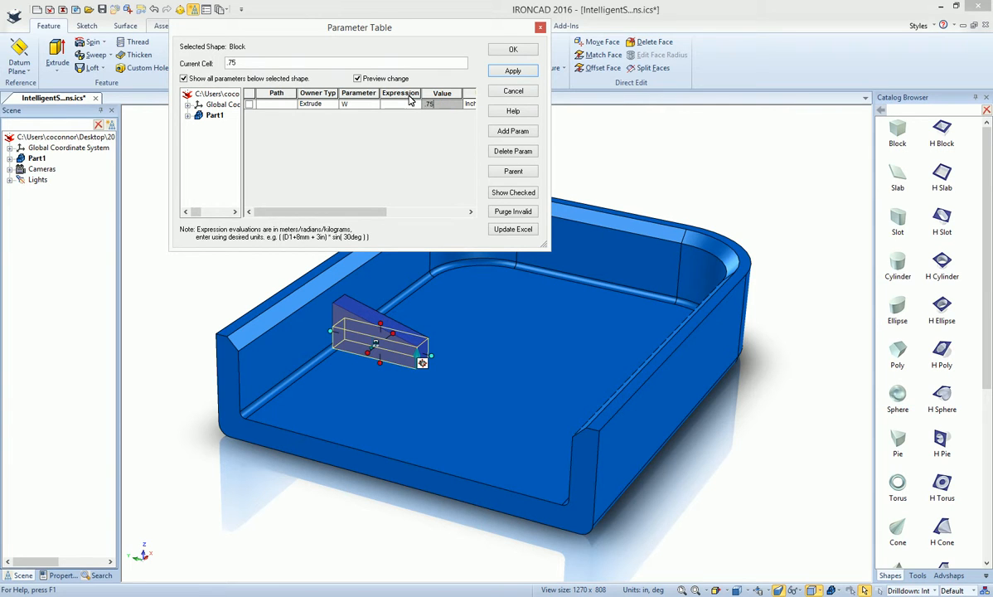
click(512, 71)
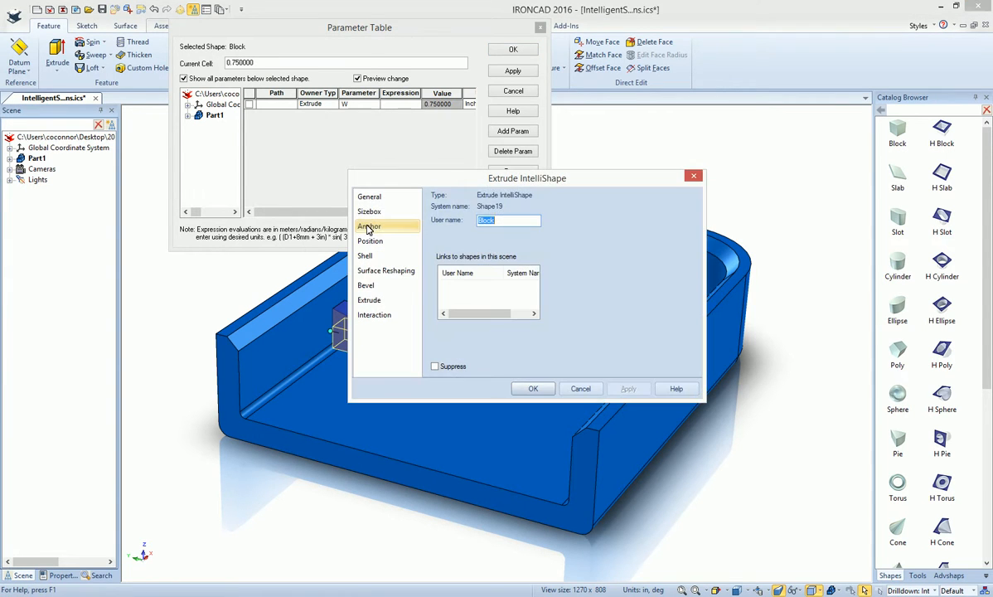
- Confirm the sizebox Width reads 0.750 from Start, then close properties and Parameter Table
click(369, 211)
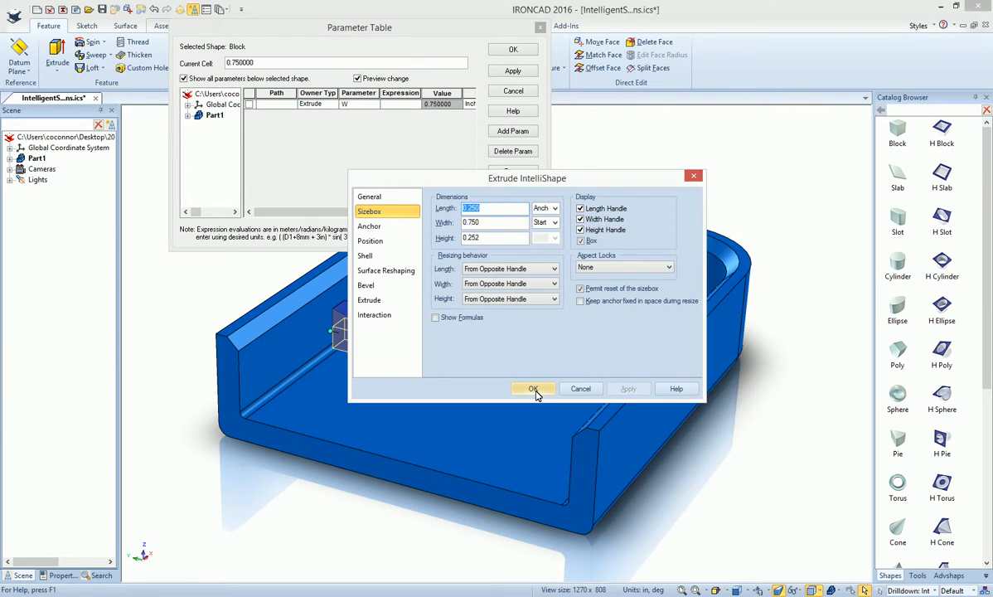
click(533, 389)
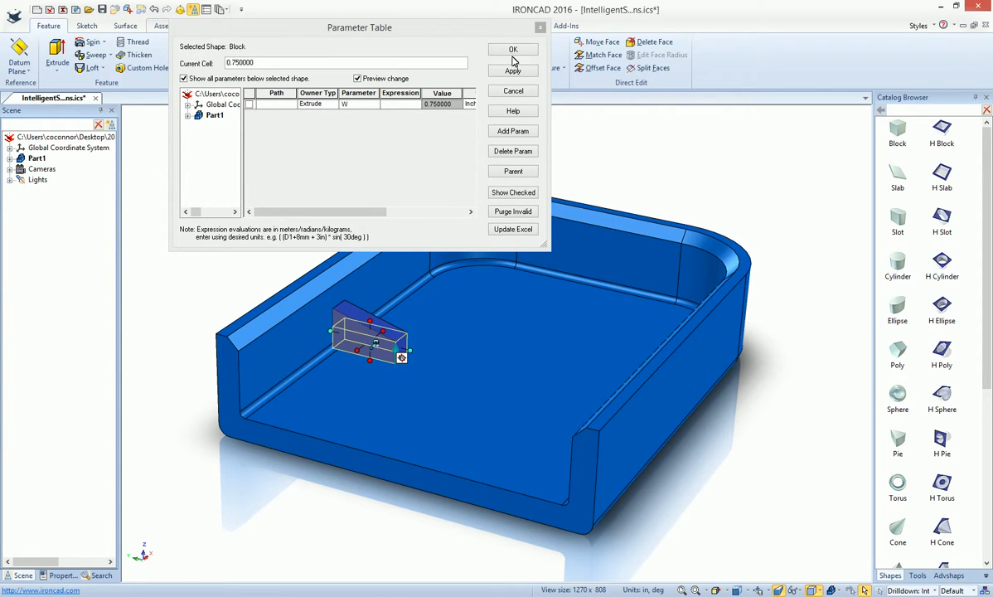
click(513, 49)
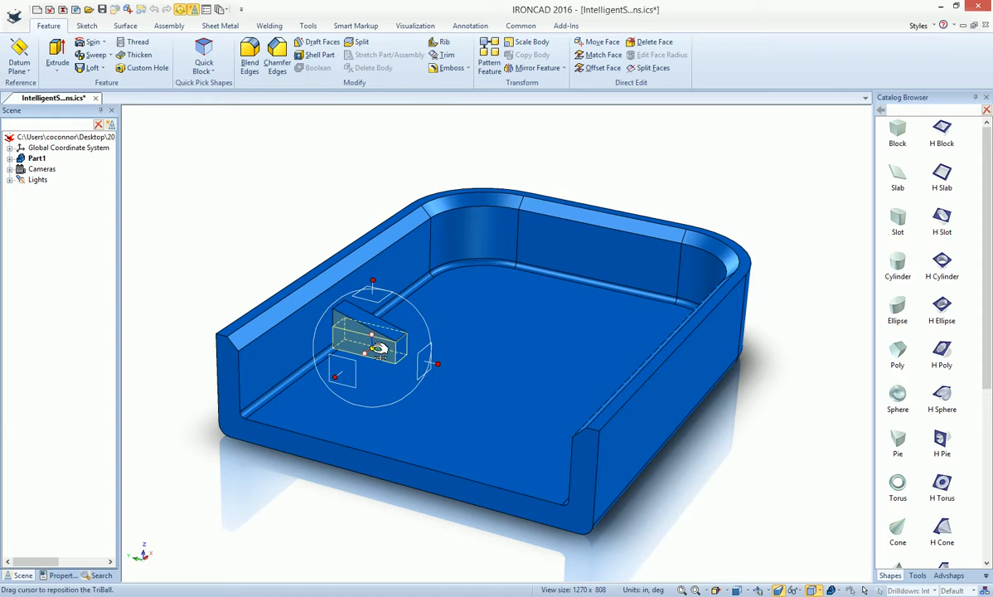
- Mirror-copy the wedge across the tray's front edge and reopen Parameters from the background
drag(373, 340, 398, 460)
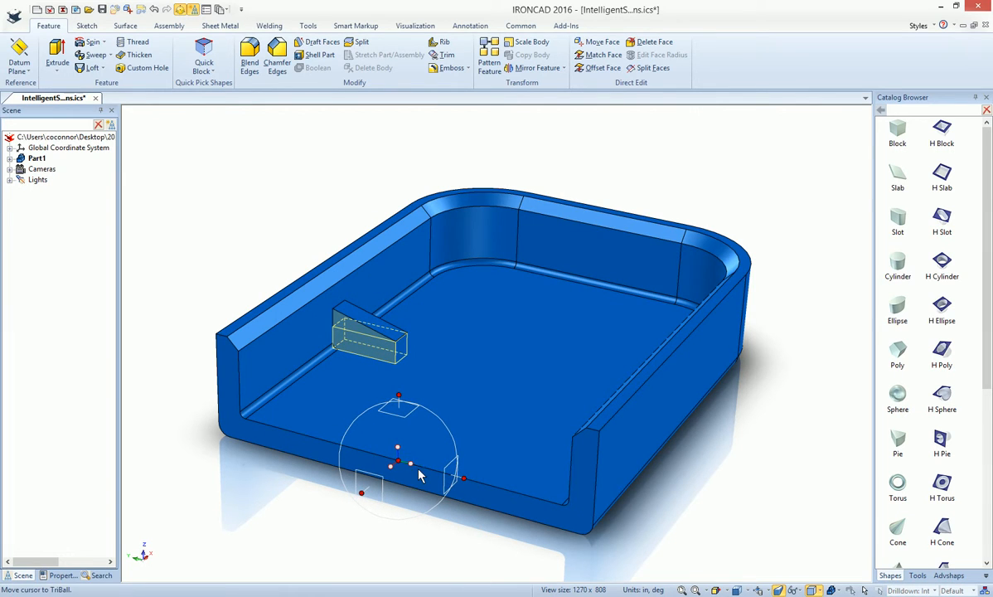
right_click(419, 475)
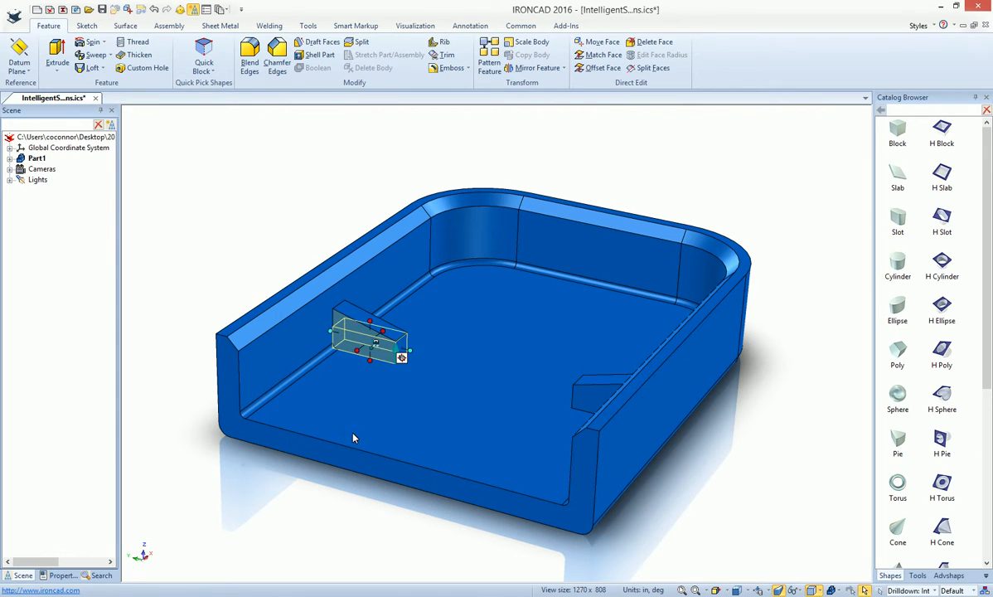
right_click(354, 438)
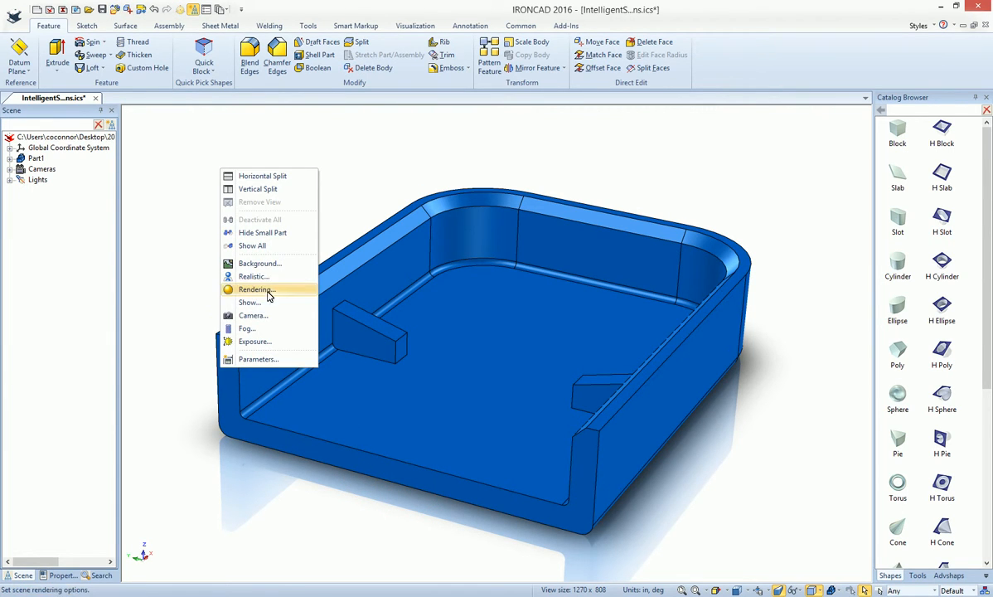
click(258, 359)
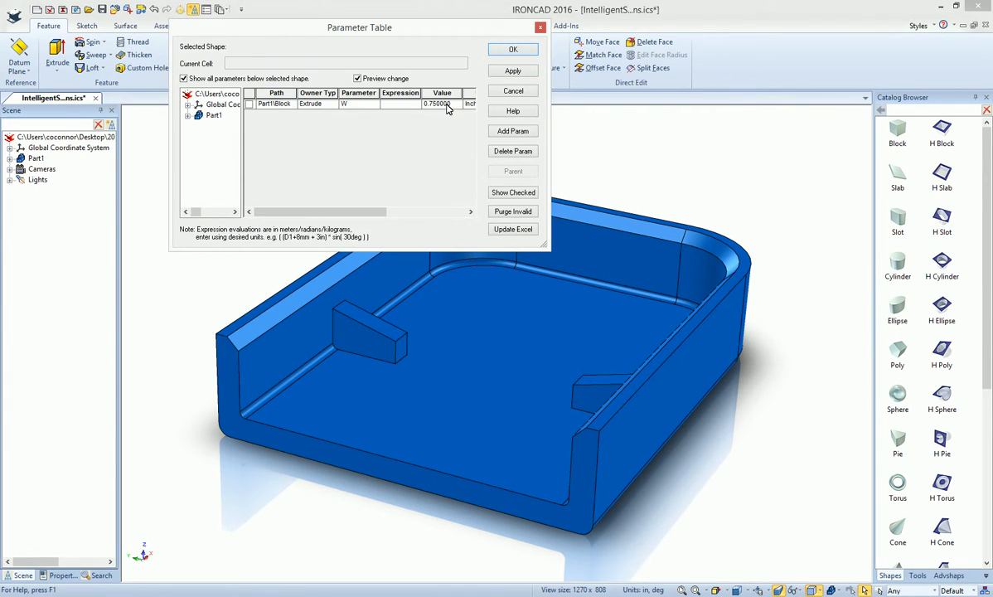
- Apply W = 1.0 as a trial, then W = 0.5, and close the table
click(513, 71)
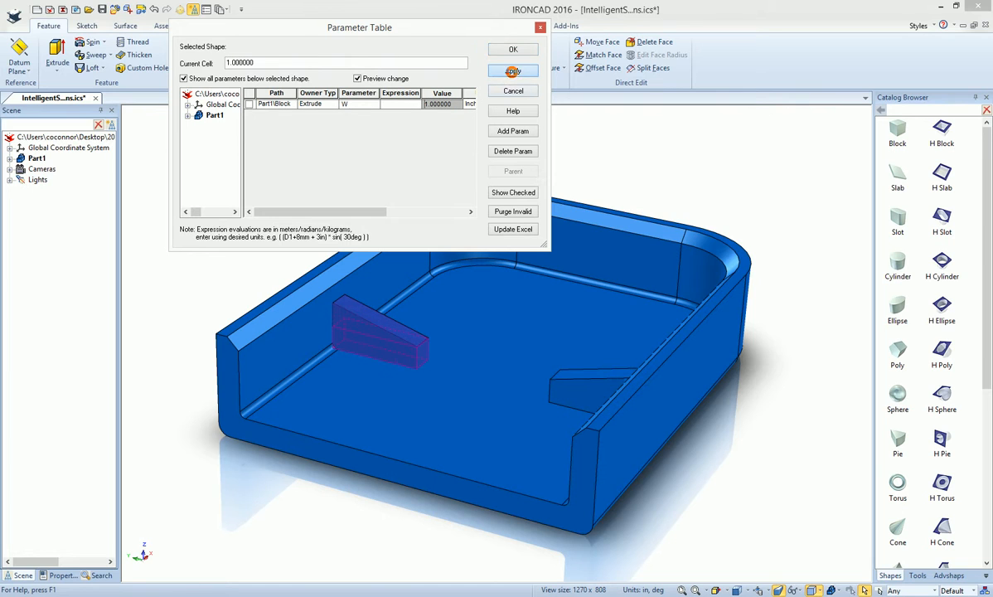
click(439, 104)
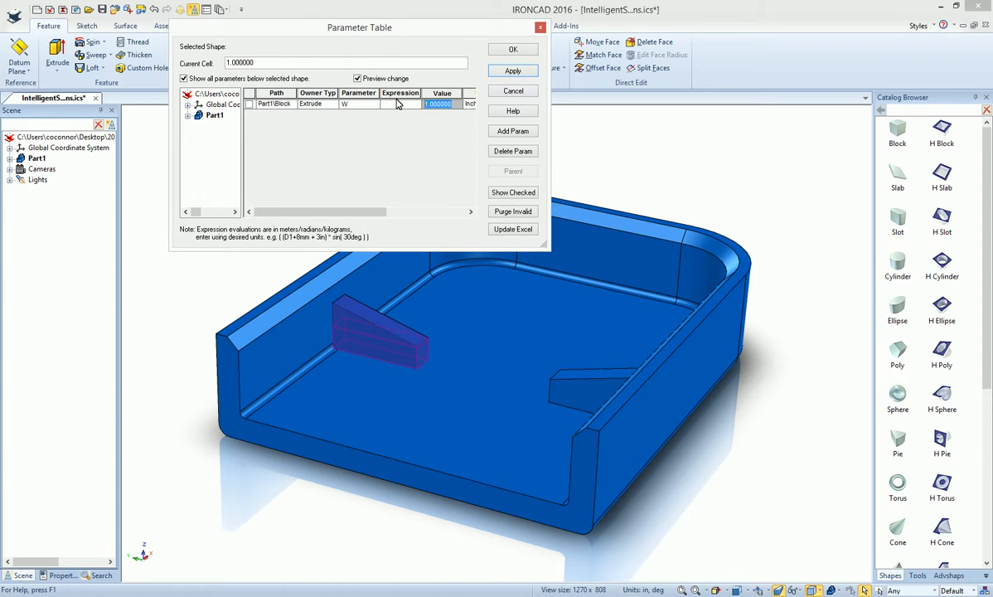
click(513, 70)
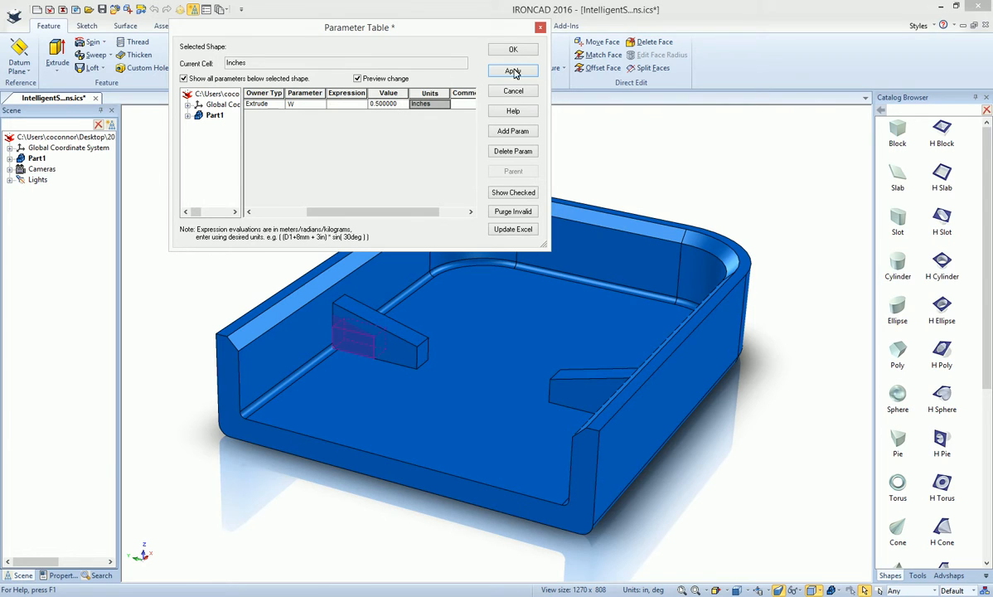
click(513, 49)
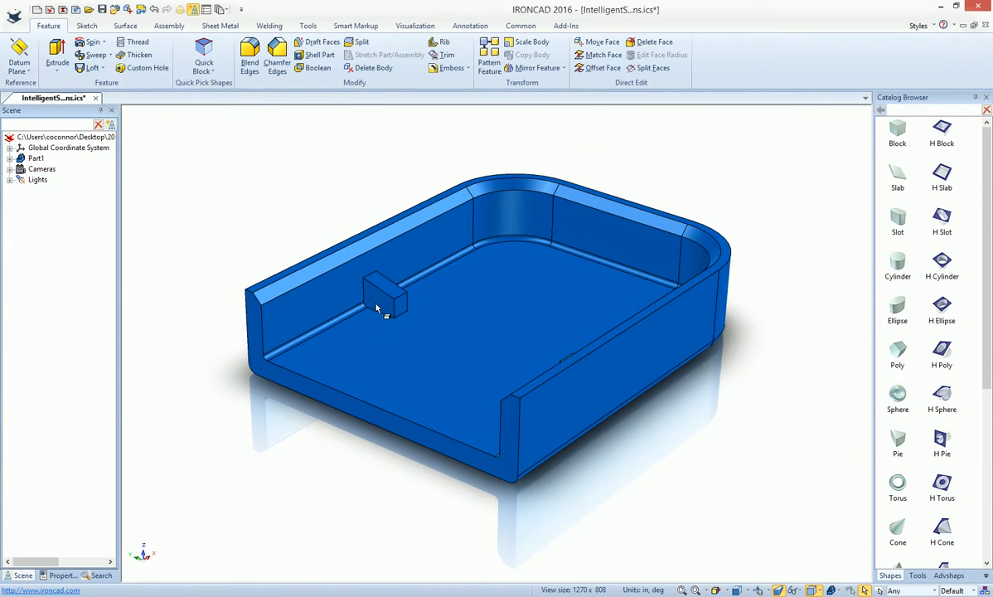
mouse_move(387, 316)
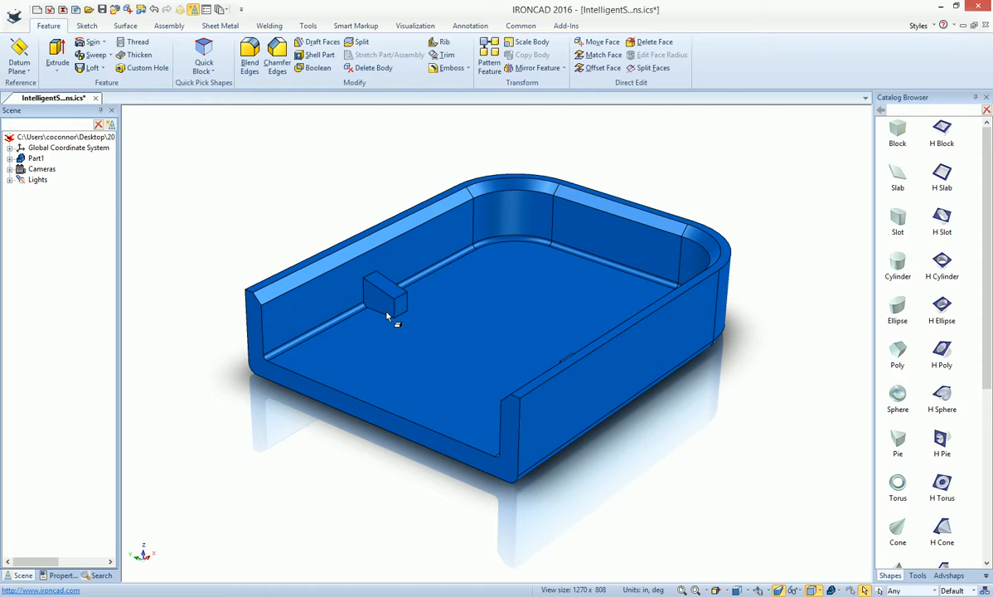
mouse_move(406, 348)
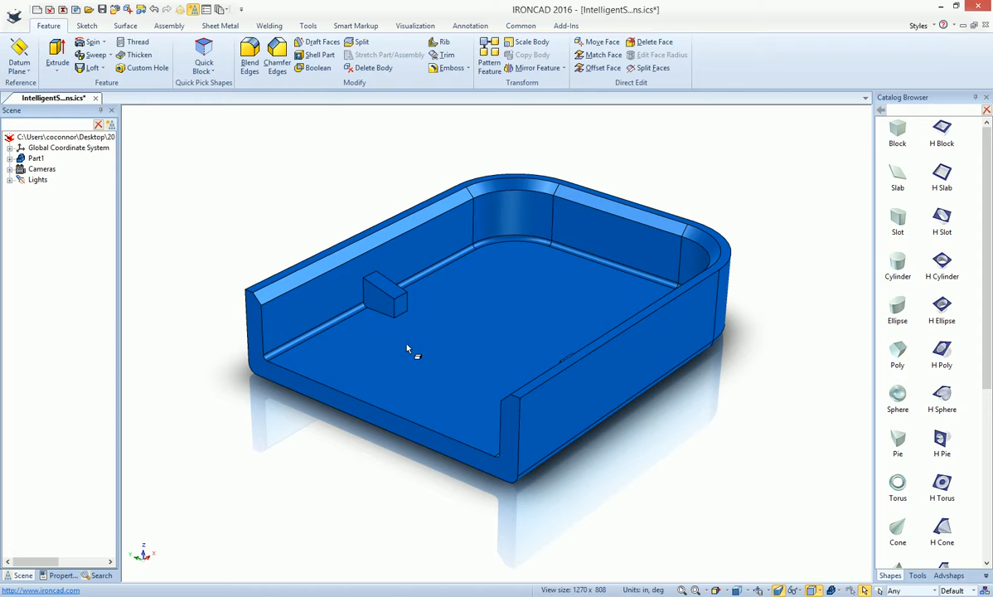